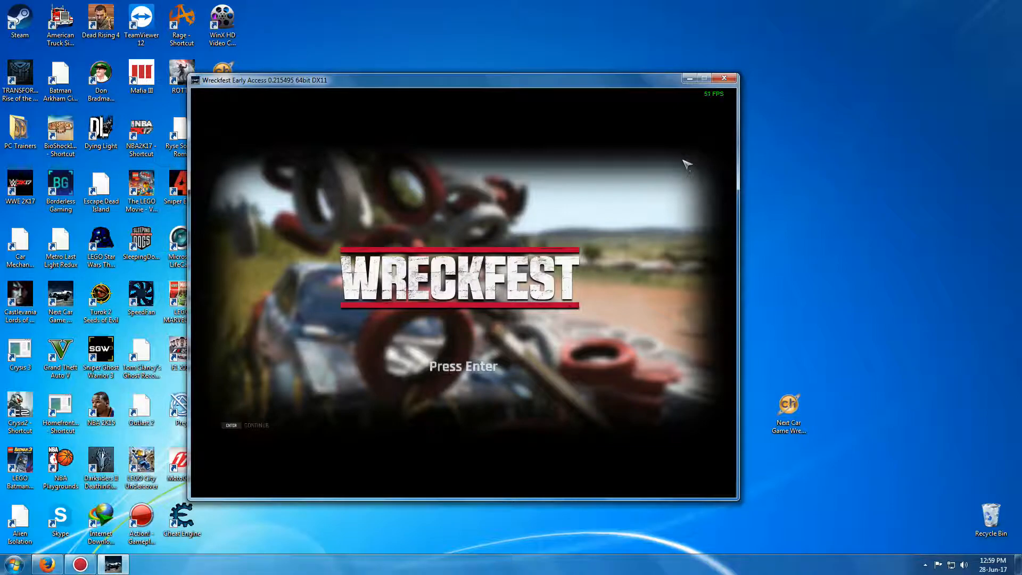
mouse_move(785, 234)
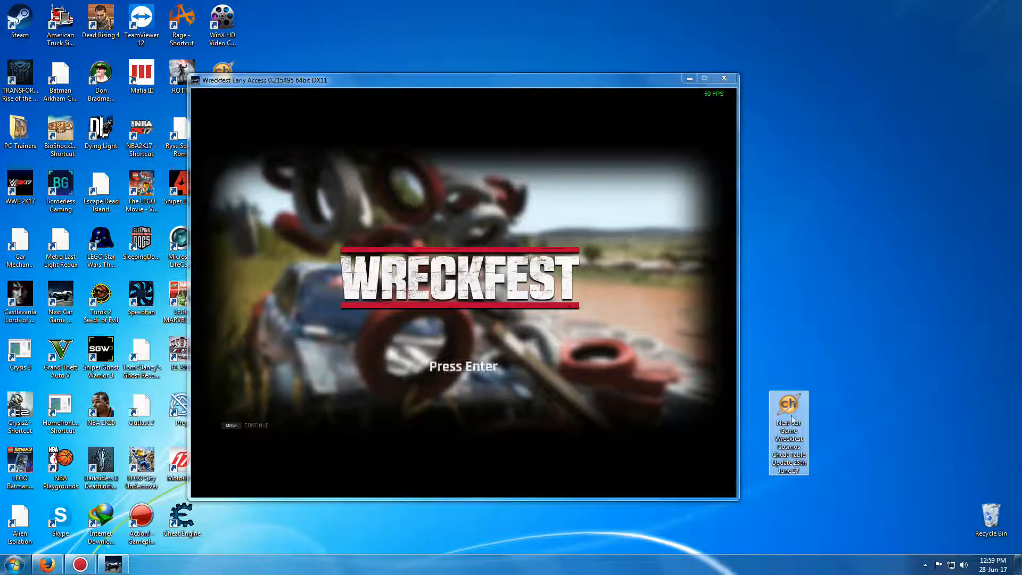
mouse_move(788, 407)
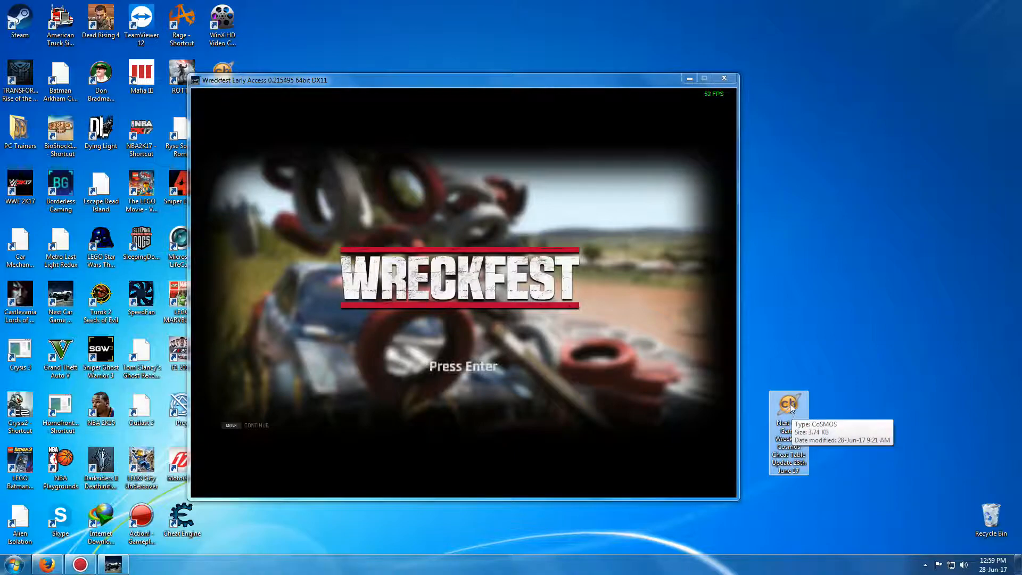
mouse_move(798, 406)
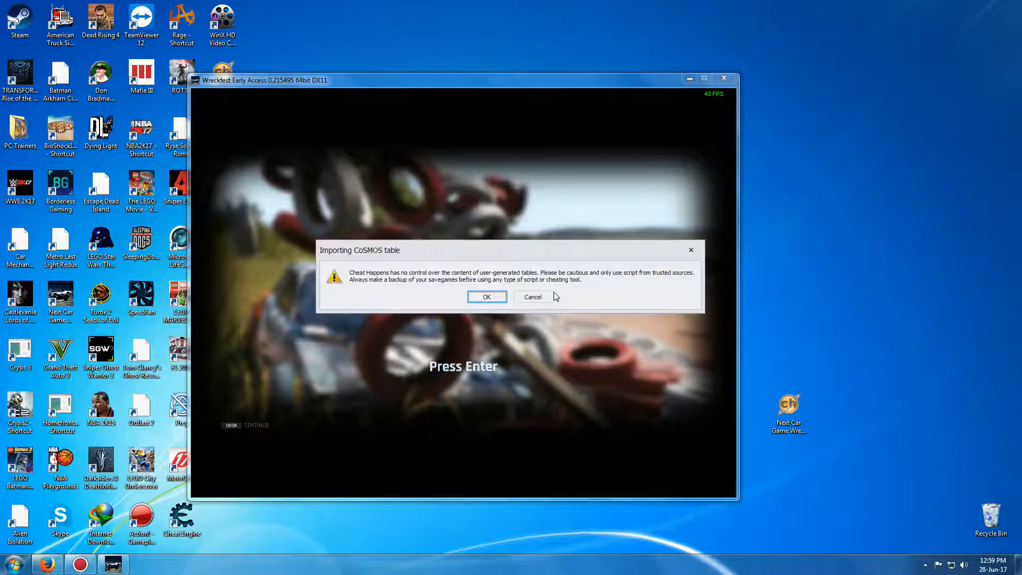
Confirm the Importing CoSMOS table warning to load the Wreckfest table with its Max Money script
click(486, 297)
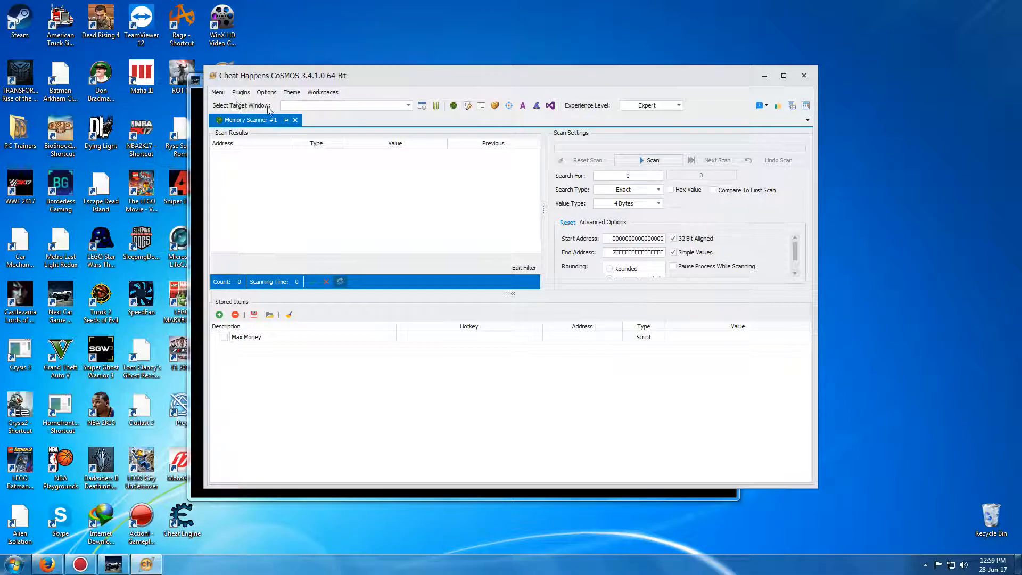
Select the Wreckfest Early Access process as the target window
click(407, 106)
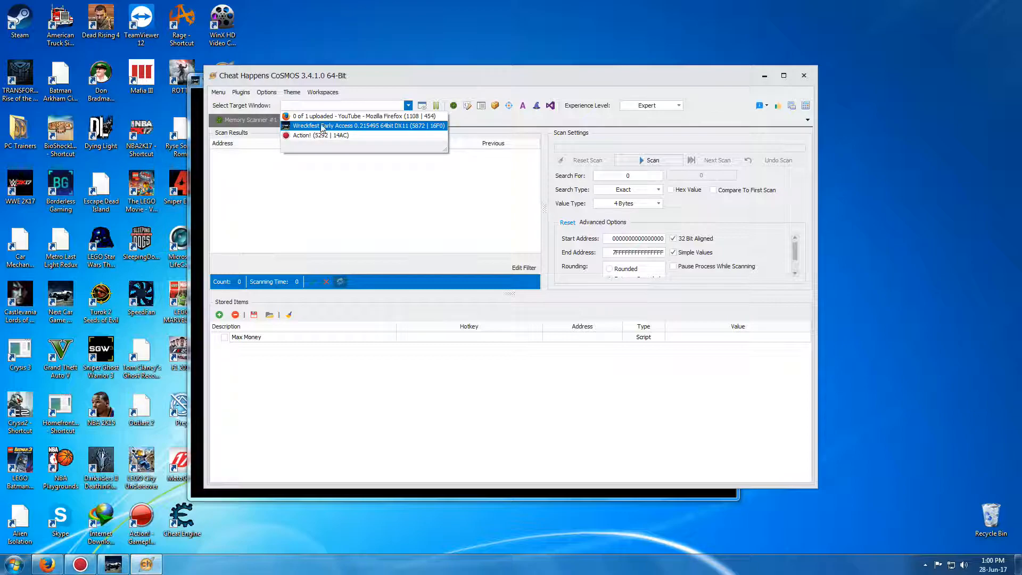
mouse_move(362, 129)
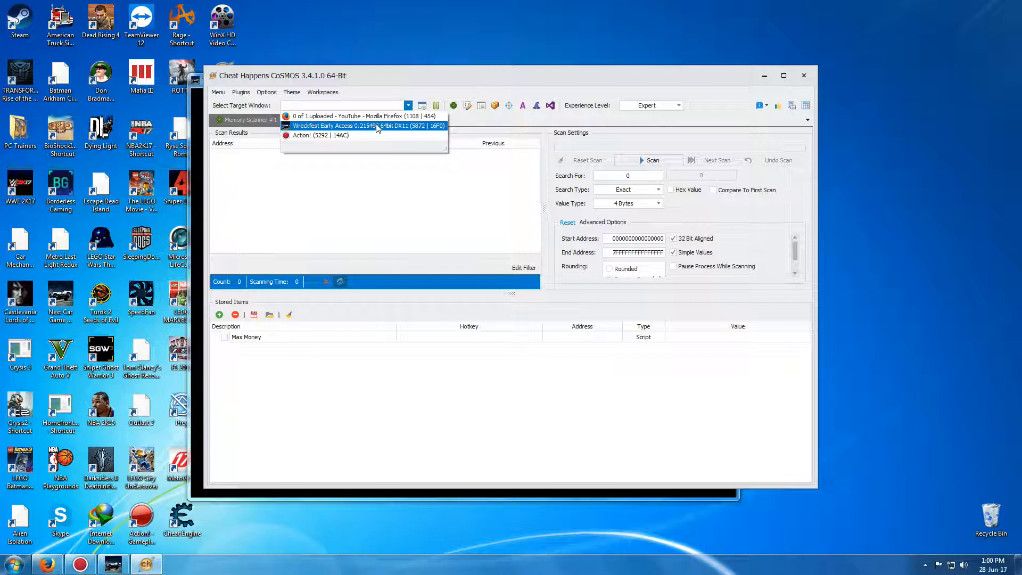
click(365, 126)
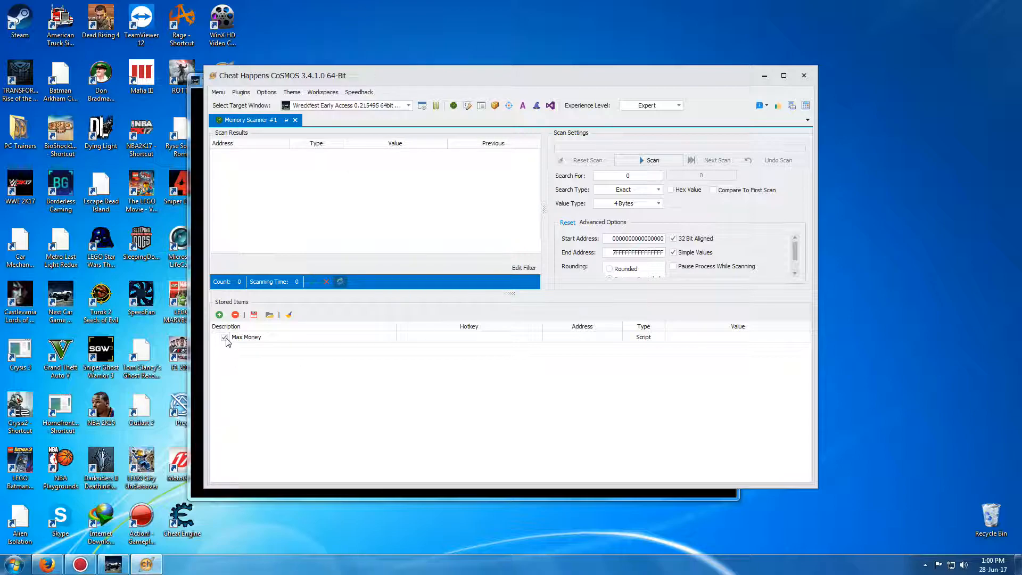
Activate the Max Money script in Stored Items
click(225, 337)
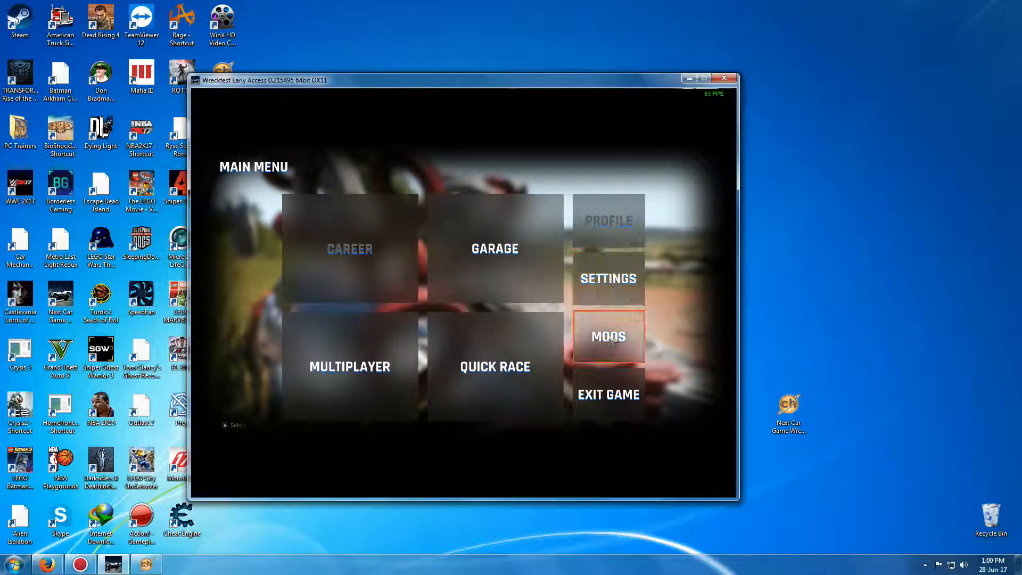
Enter the garage showing 999999999 credits and browse Assembly, Customize, then Assembly again
click(494, 248)
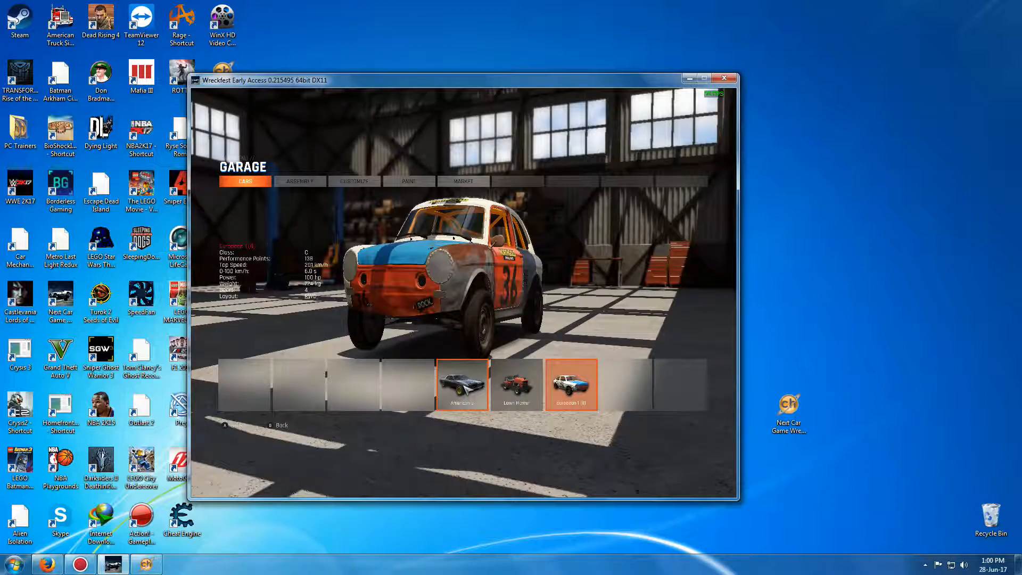
click(299, 181)
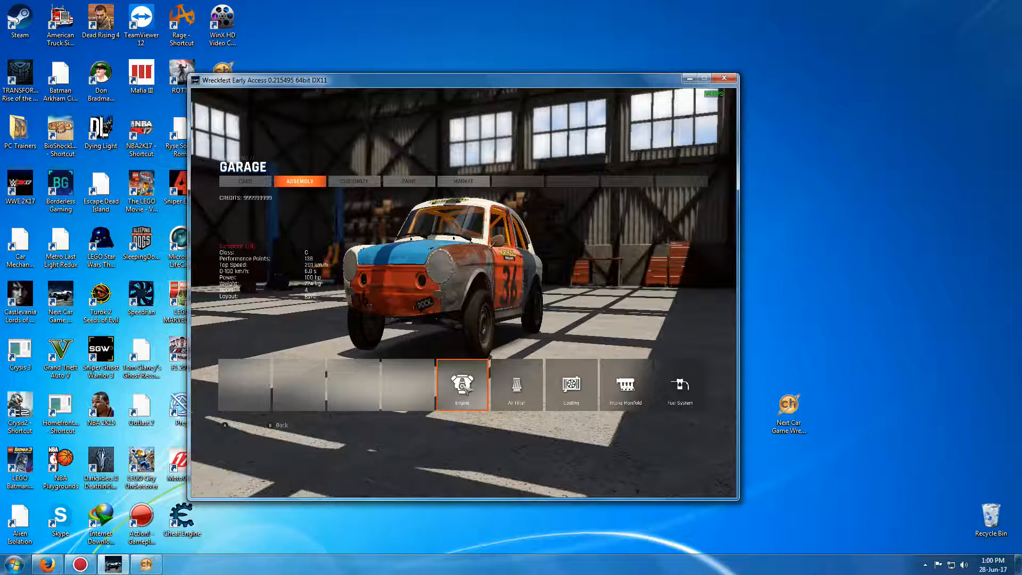
click(354, 181)
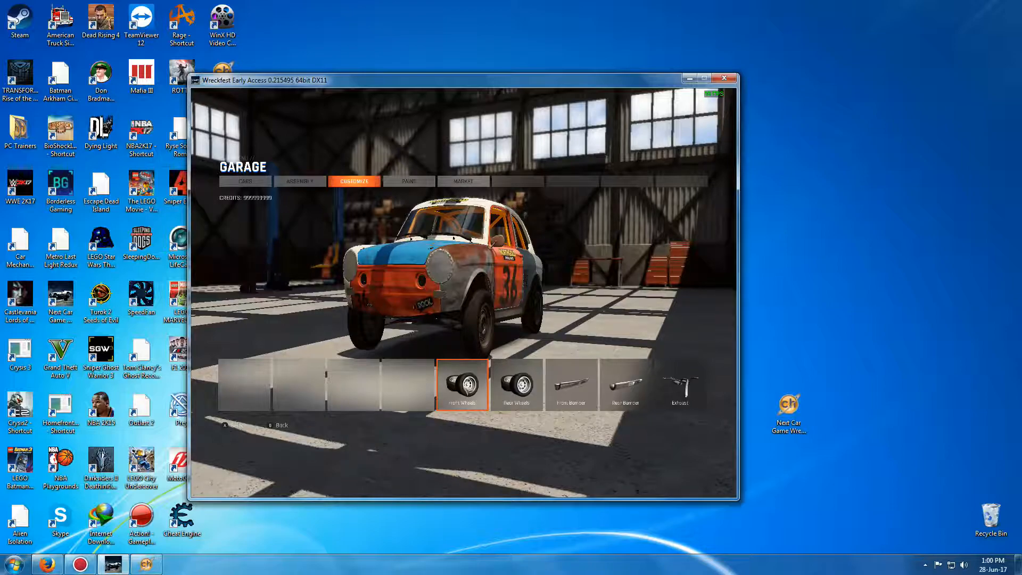
click(299, 181)
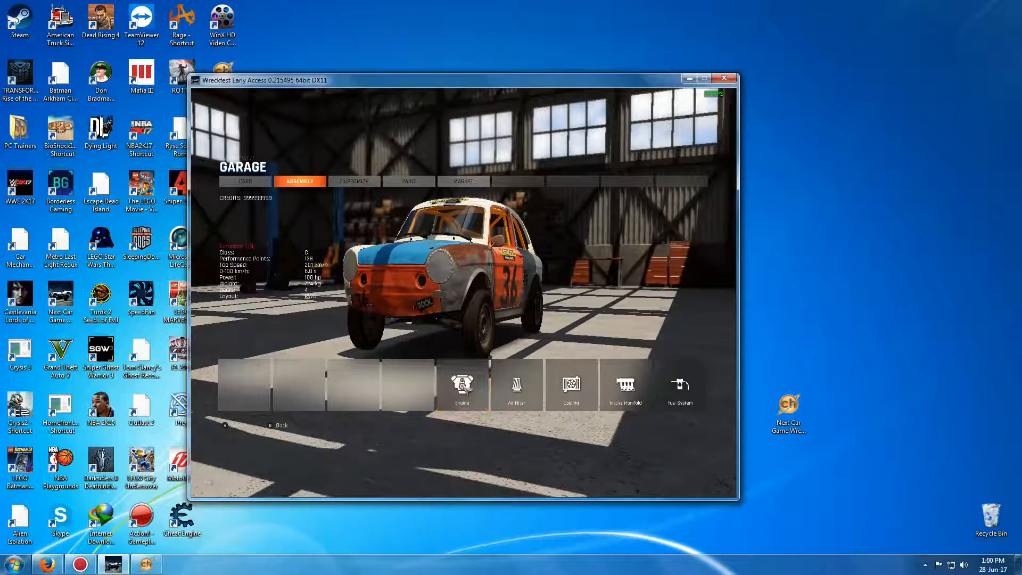
Select the Engine category and choose the second engine card
click(462, 385)
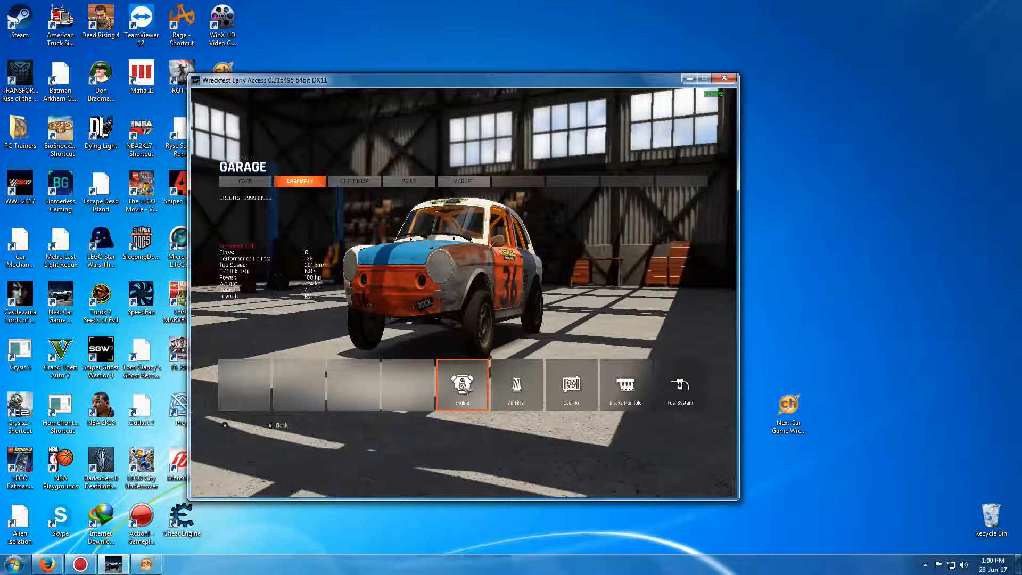
click(462, 384)
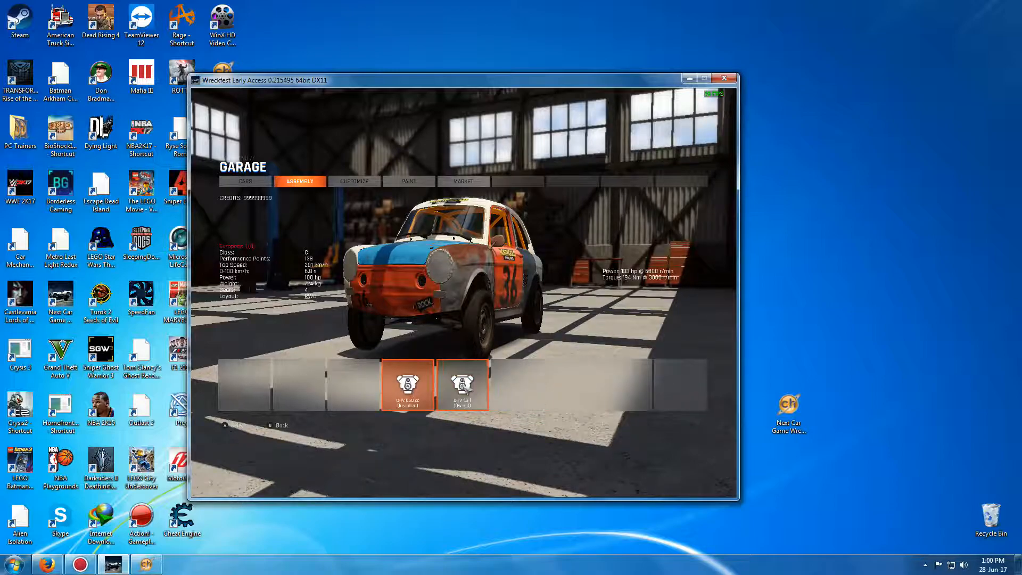
click(463, 384)
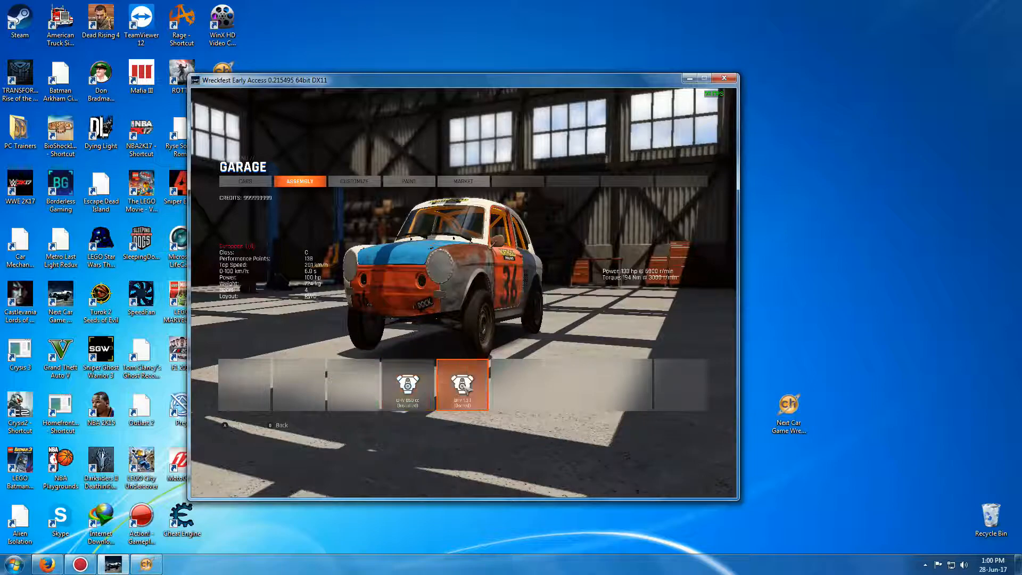